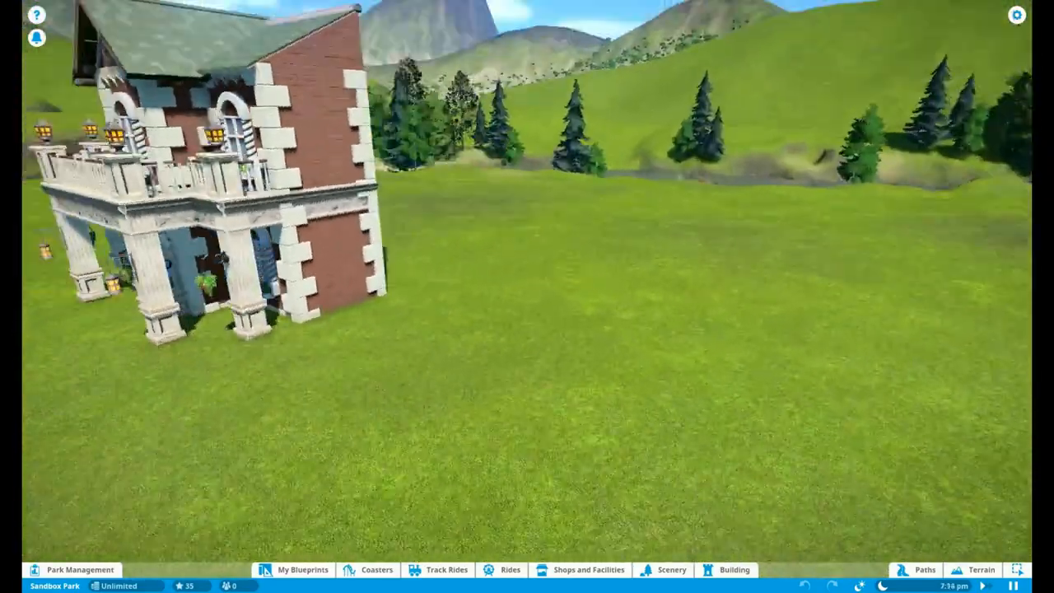
# - Place castle stone wall pieces on the grass beside the brick building, ending at an angle
pyautogui.click(738, 570)
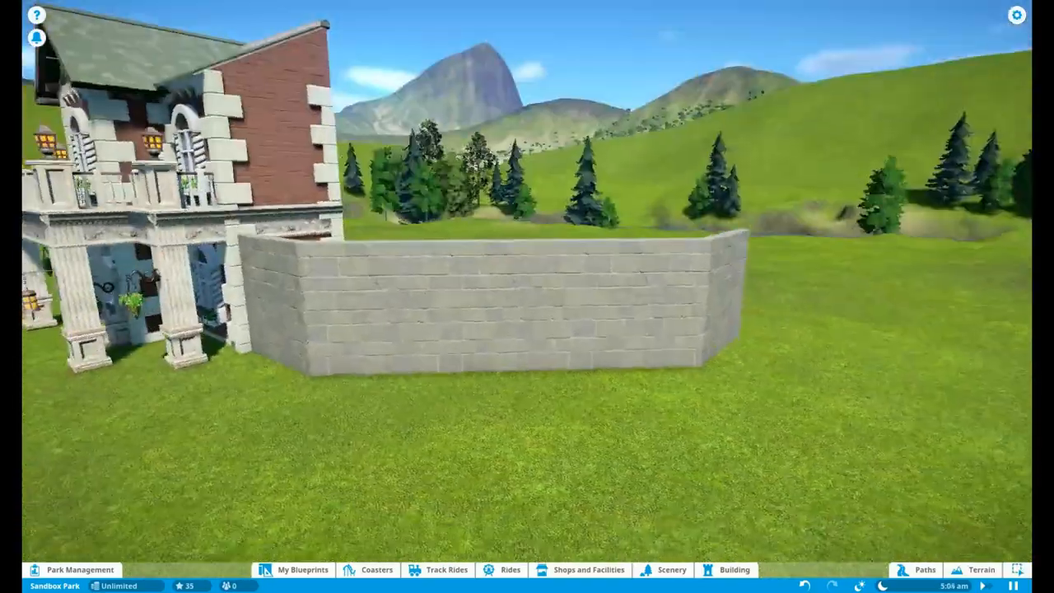
# - Add dark stone lower walls, a ledge, grey upper walls and a shop window
pyautogui.click(723, 569)
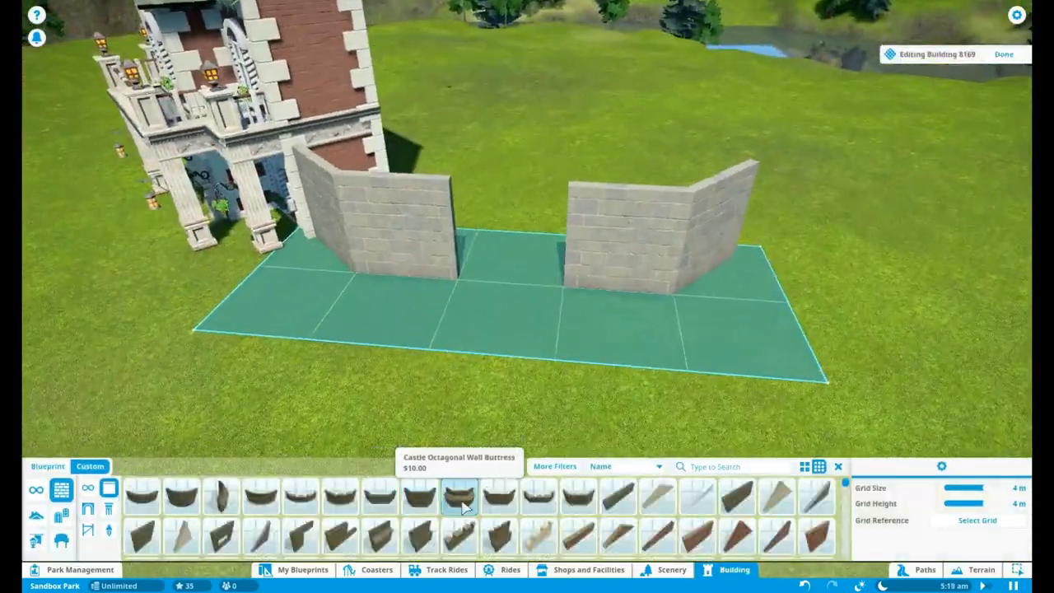
pyautogui.click(46, 467)
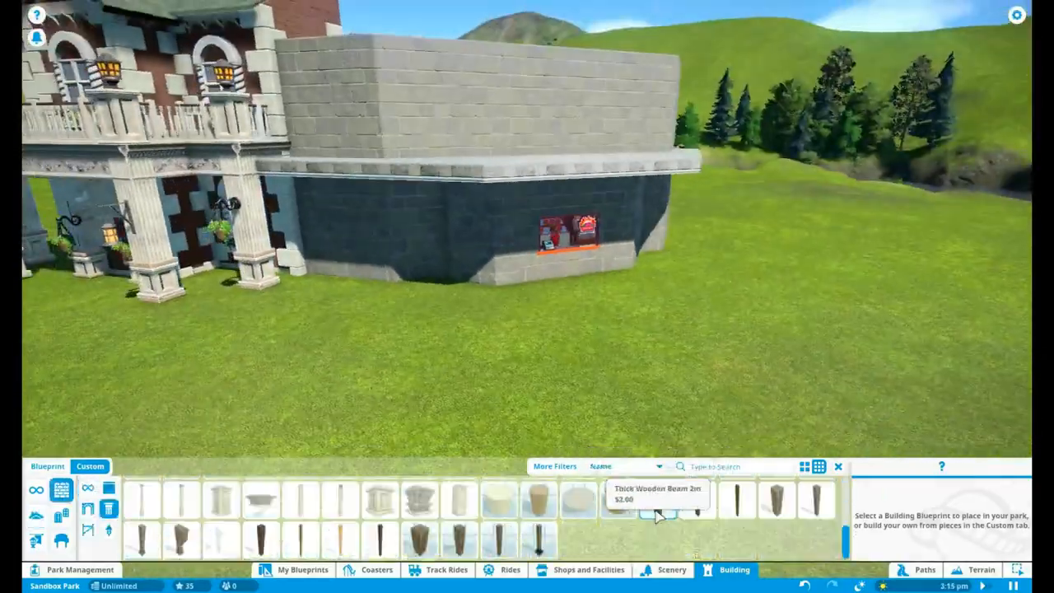
# - Place capped Concrete Column 4m pillars under the ledge beside the shop window
pyautogui.click(299, 501)
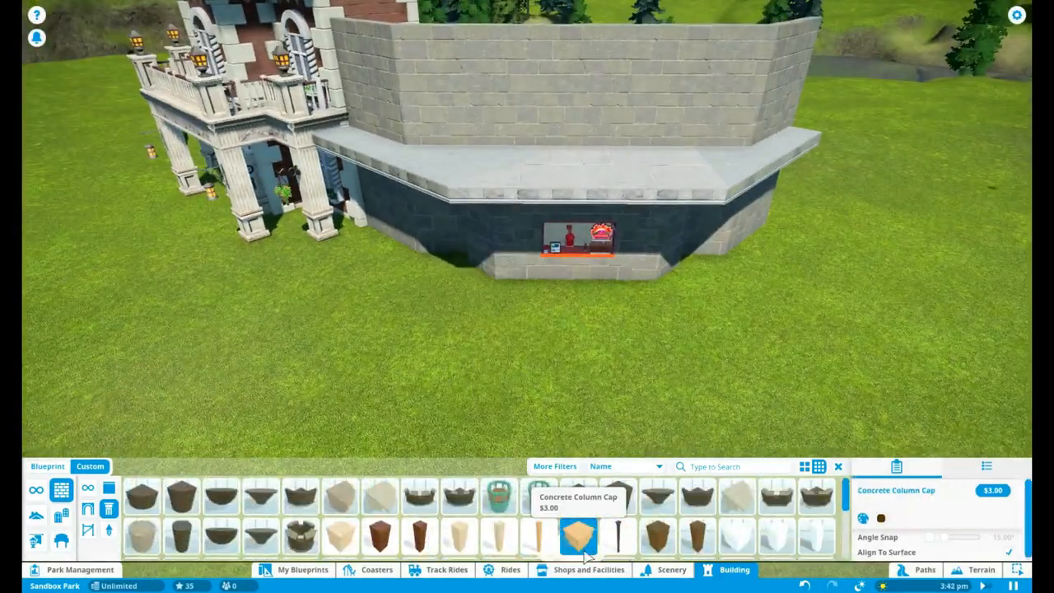
pyautogui.click(537, 541)
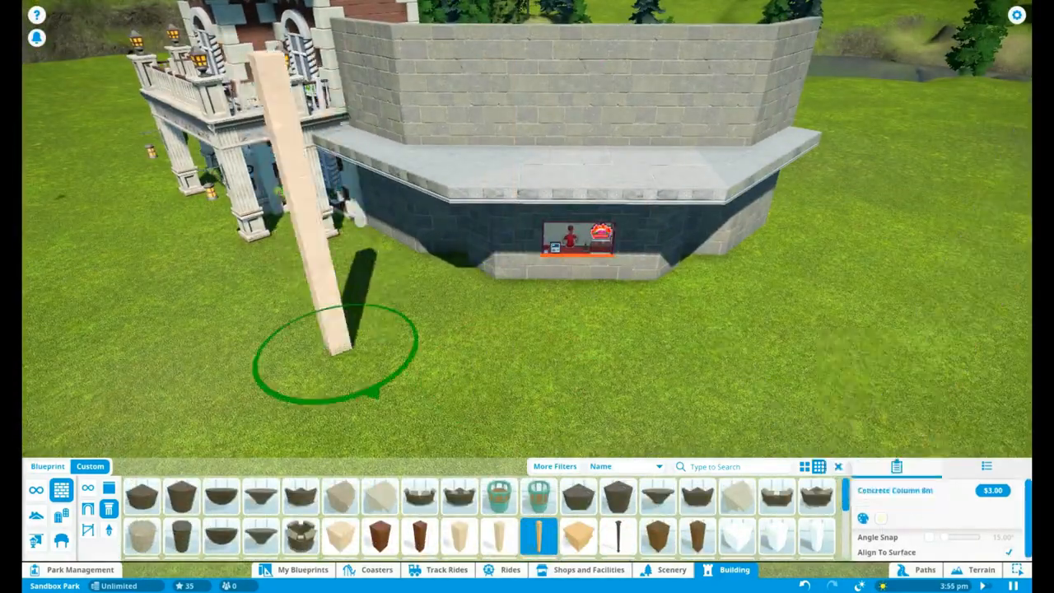
pyautogui.click(335, 537)
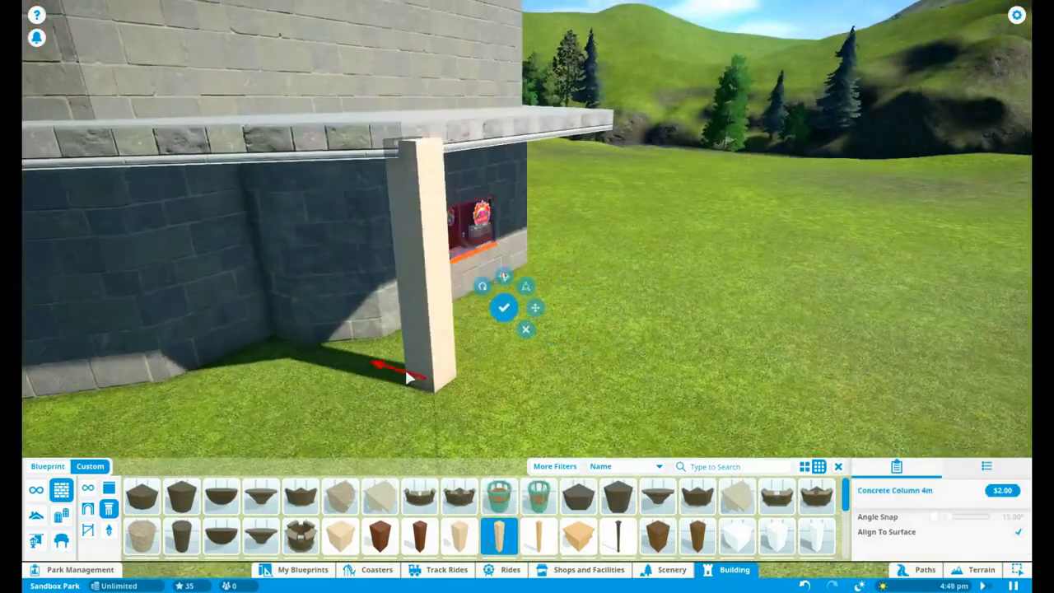
pyautogui.click(504, 306)
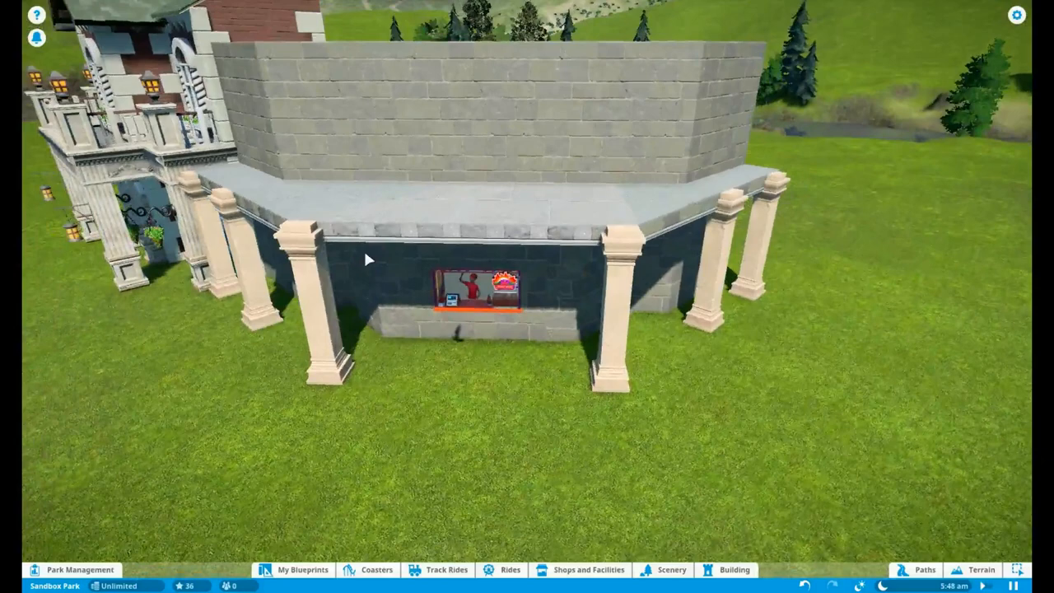
# - Place pitched stone roof pieces from the Roofs category on the upper walls
pyautogui.click(738, 570)
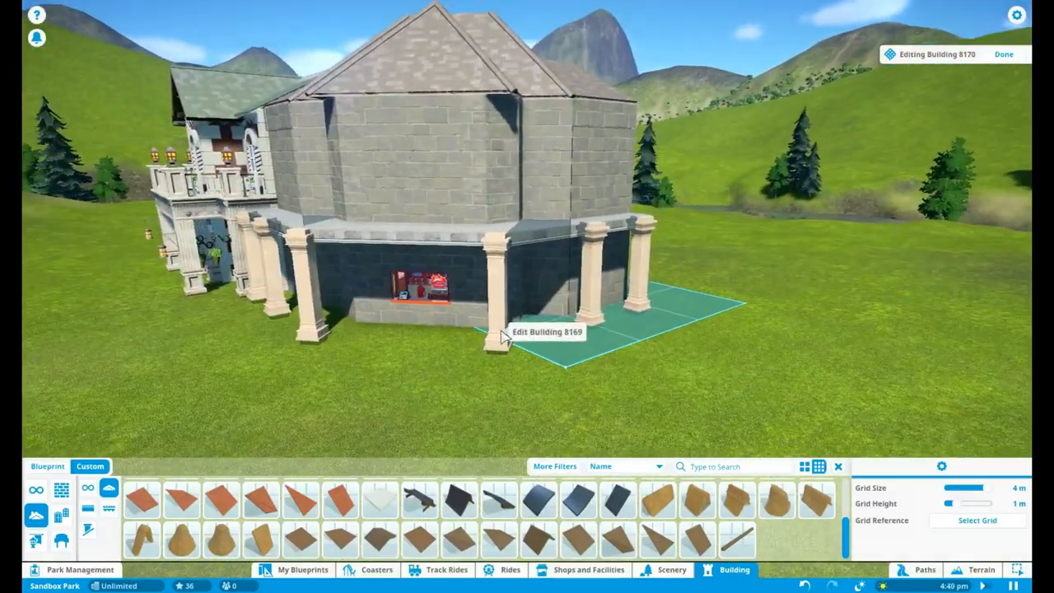
# - Finish the roof building with Done and open the main building for editing
pyautogui.click(1008, 56)
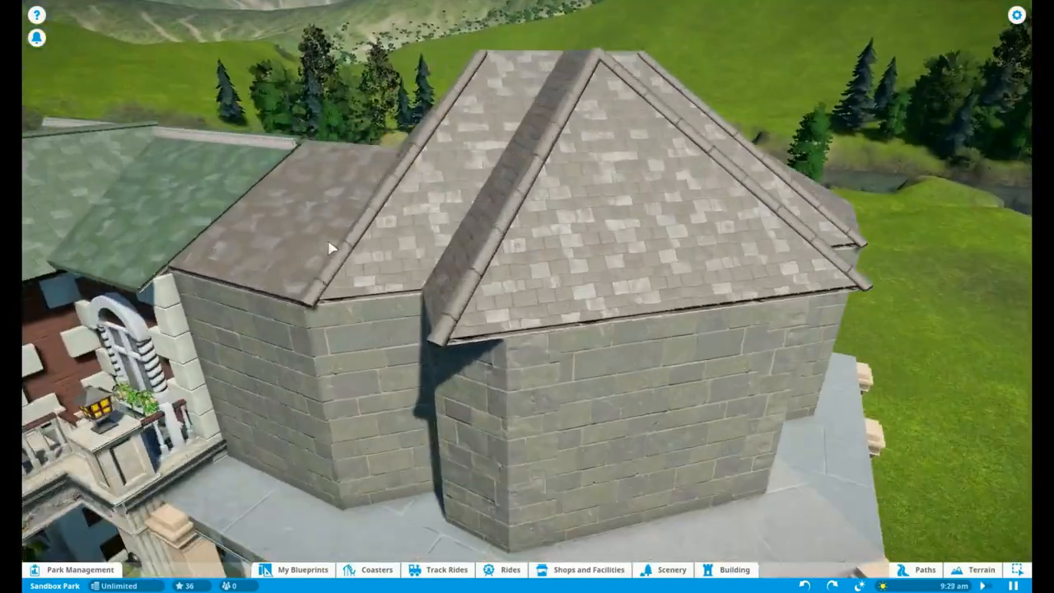
pyautogui.click(738, 568)
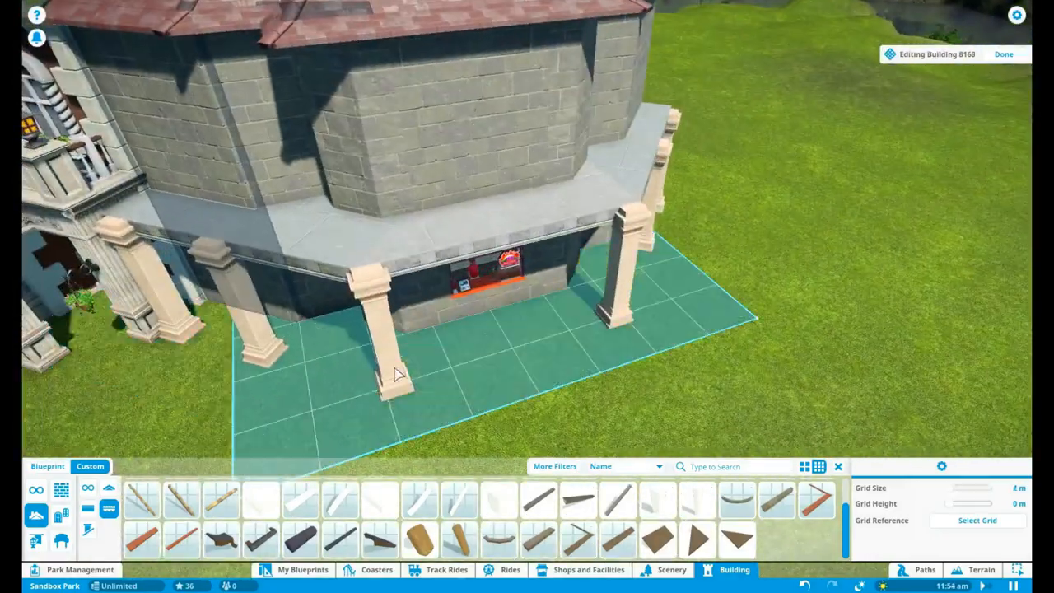
# - Place Stucco Pillar brackets beside the stall opening and a panelled counter beneath it
pyautogui.click(701, 500)
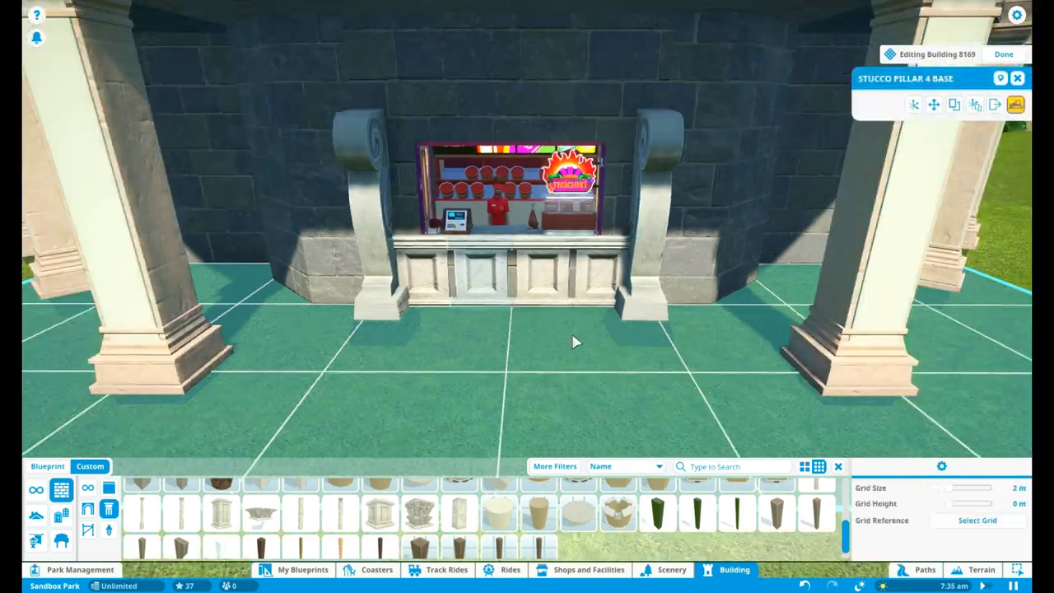
# - Add the planet-logo shutter and position Wooden Decorative Course 3 atop the brackets
pyautogui.click(456, 516)
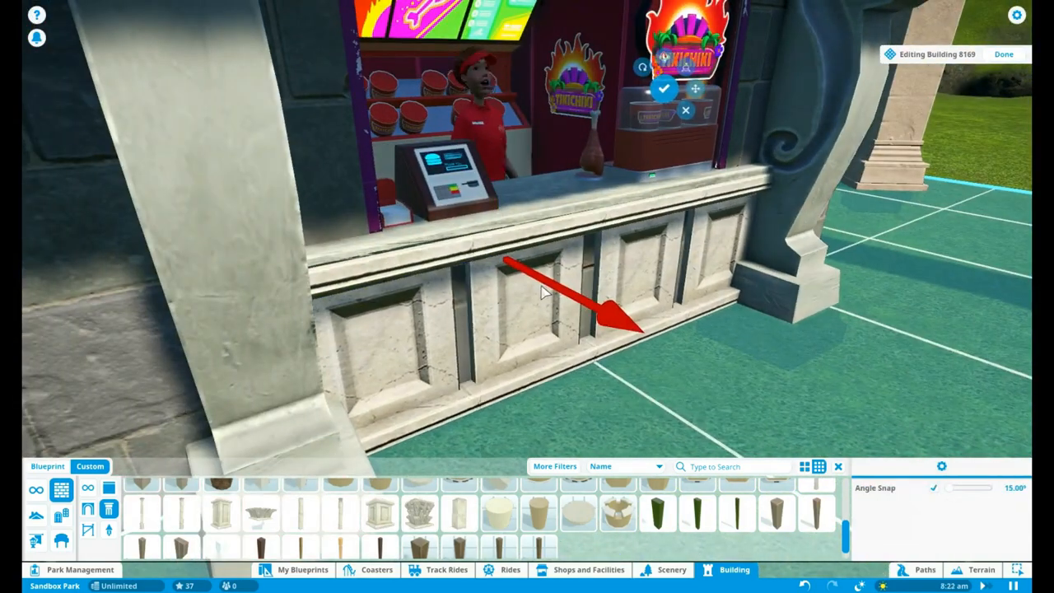
pyautogui.click(456, 513)
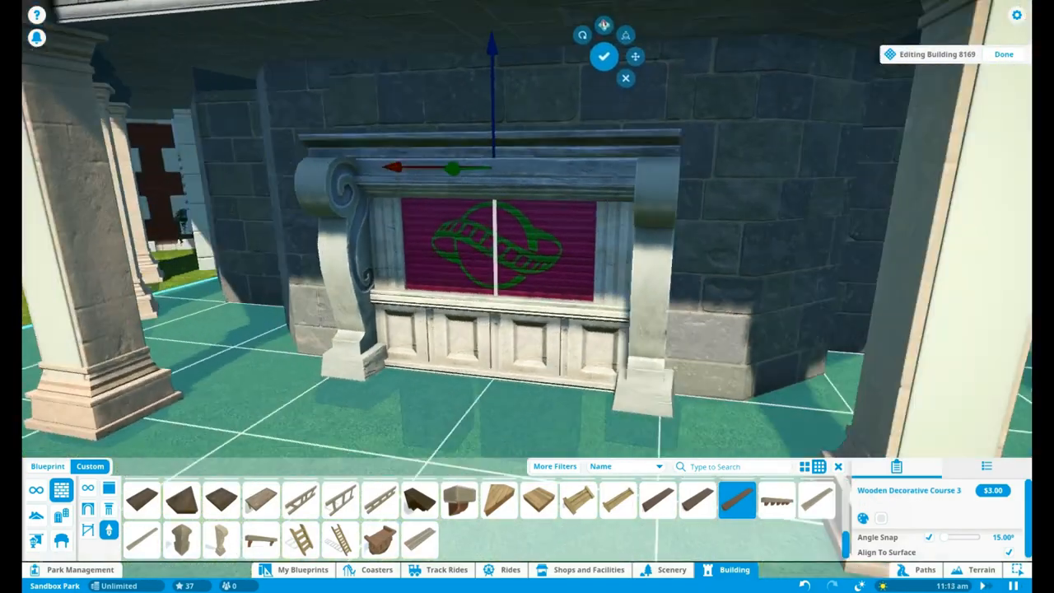
# - Search scenery for 'win' and try hanging planter and awning pieces
pyautogui.write('win')
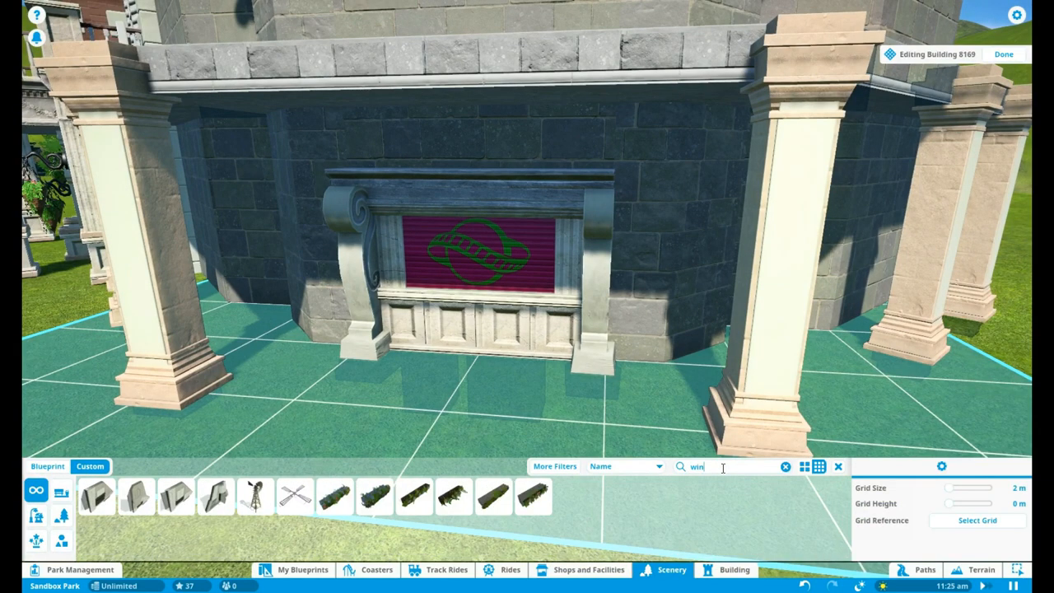
pyautogui.click(493, 497)
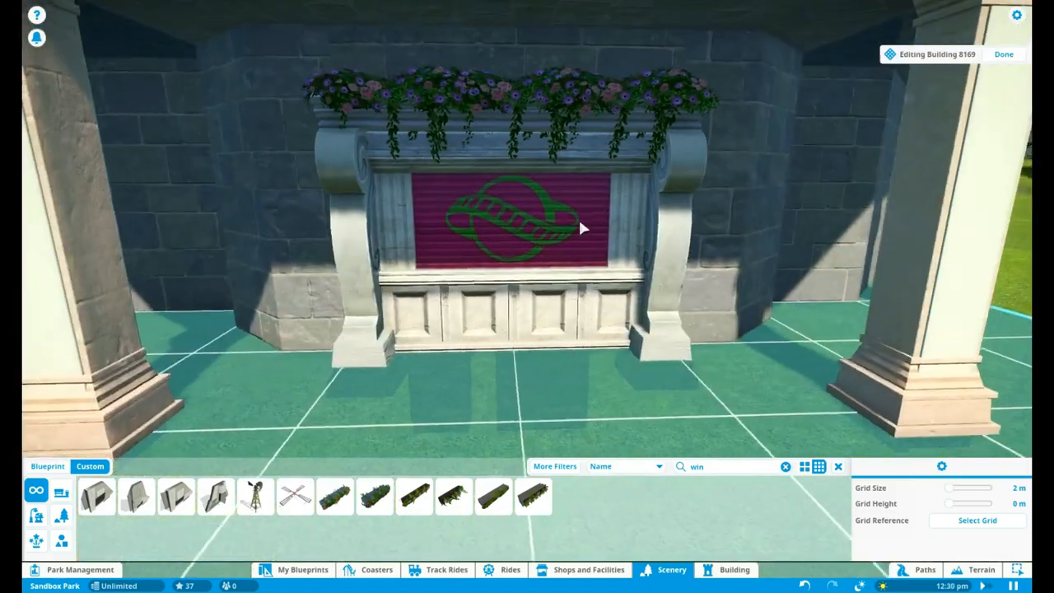
pyautogui.click(735, 569)
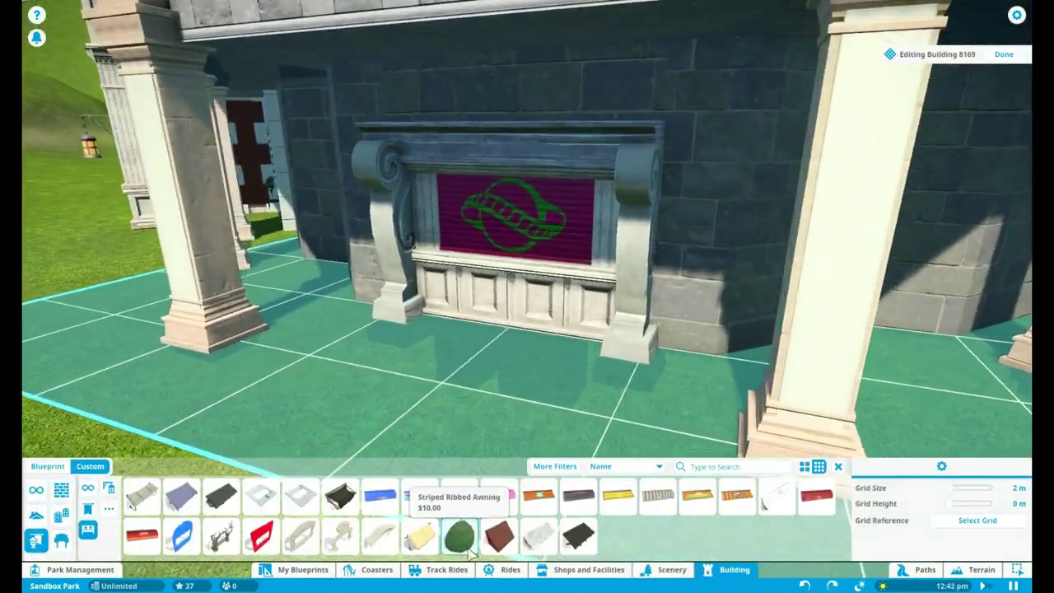
pyautogui.click(575, 534)
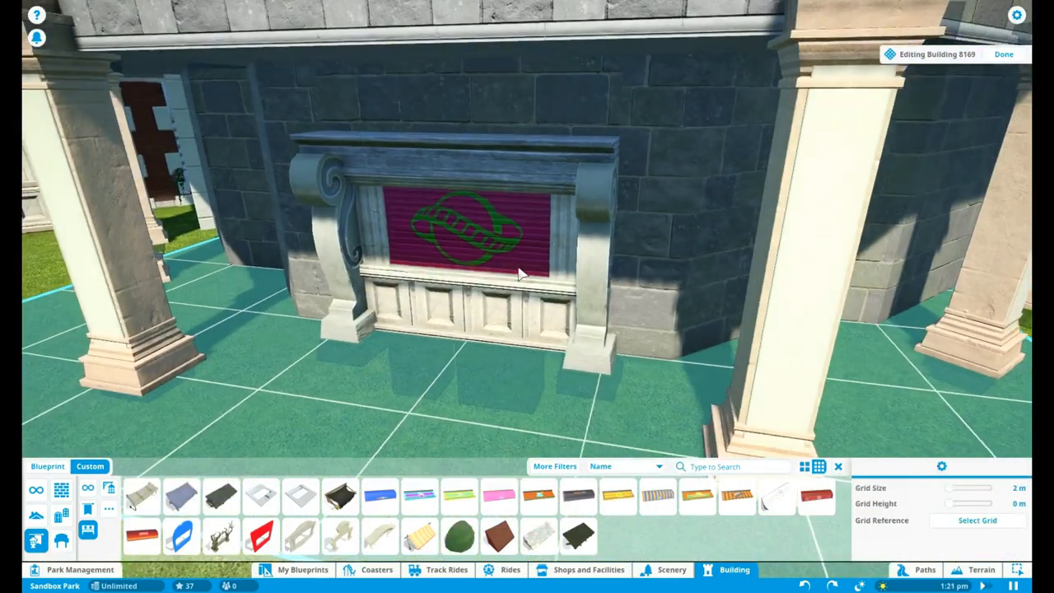
# - Place Castle Window - Paned Triple Arch above the shop front ledge
pyautogui.click(145, 537)
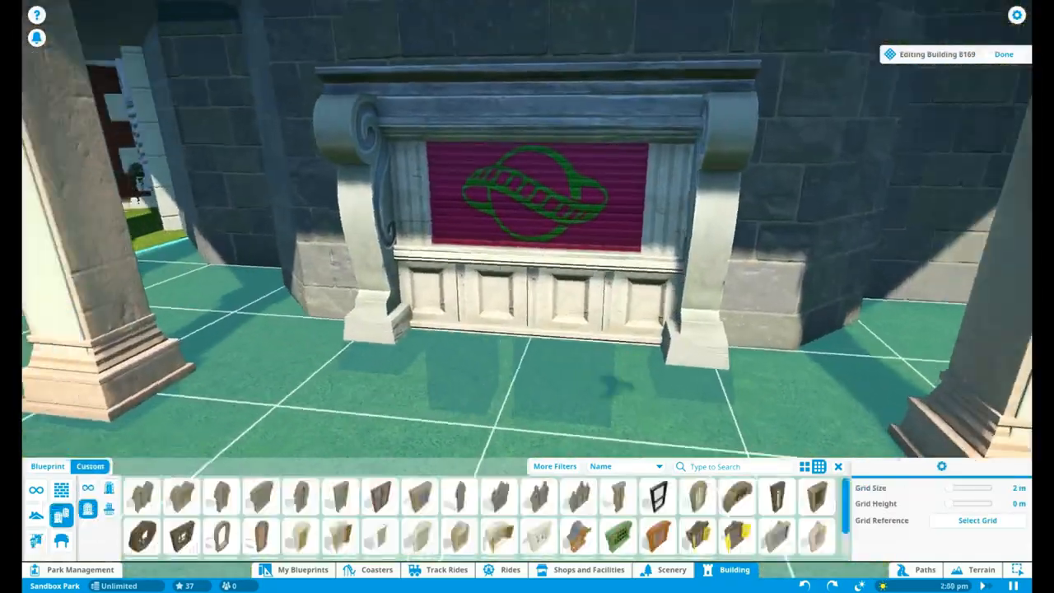
pyautogui.click(146, 494)
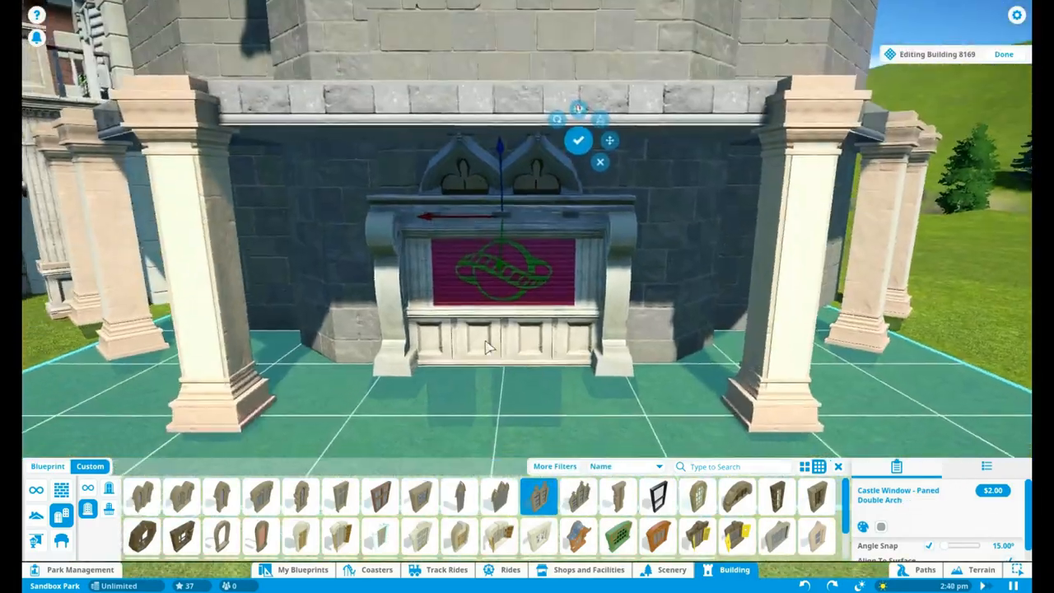
pyautogui.click(580, 509)
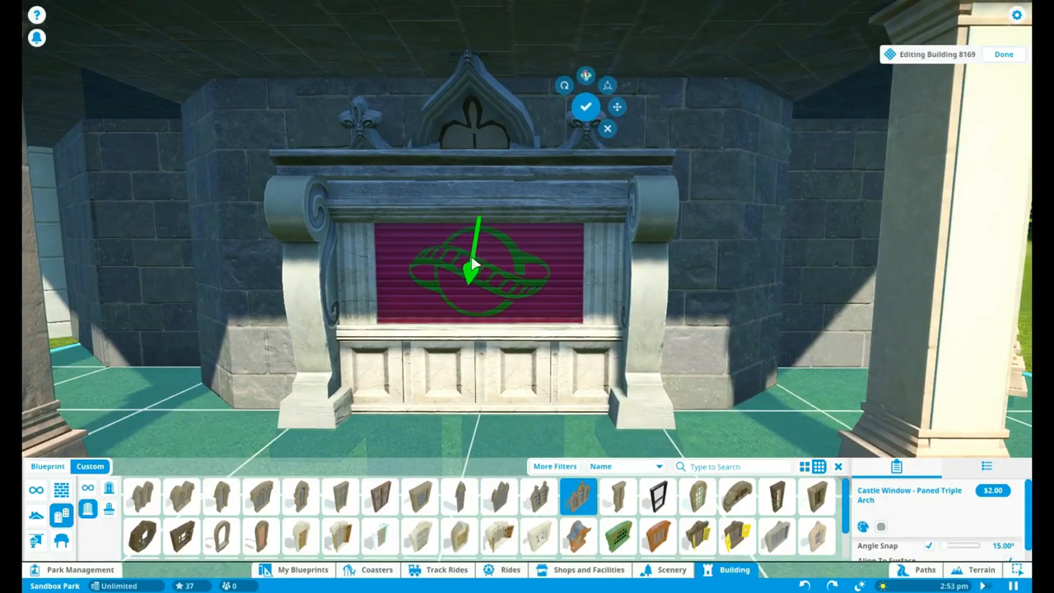